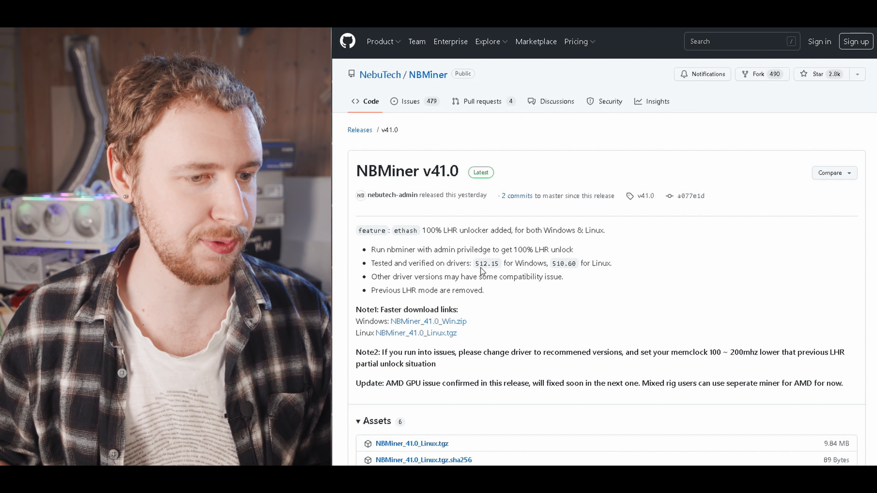
# Step: Search NVIDIA drivers for GeForce RTX 3070 on Windows 10 64-bit
pyautogui.doubleClick(486, 264)
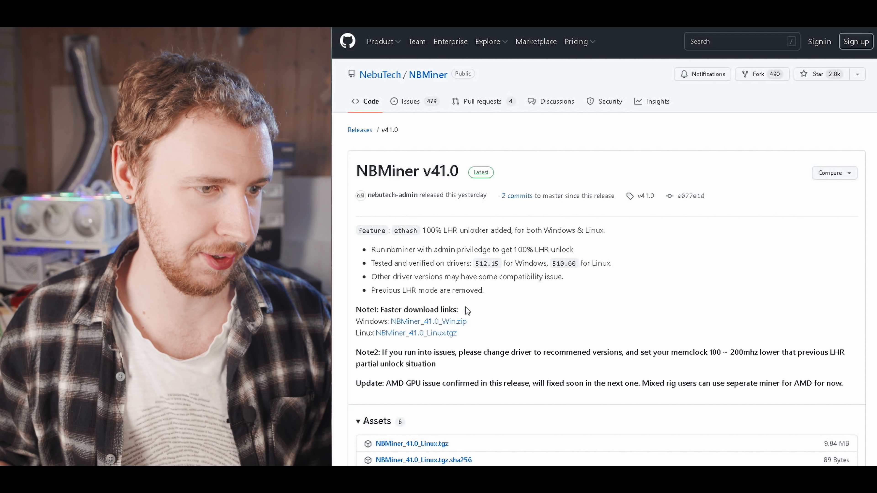
pyautogui.moveTo(484, 264)
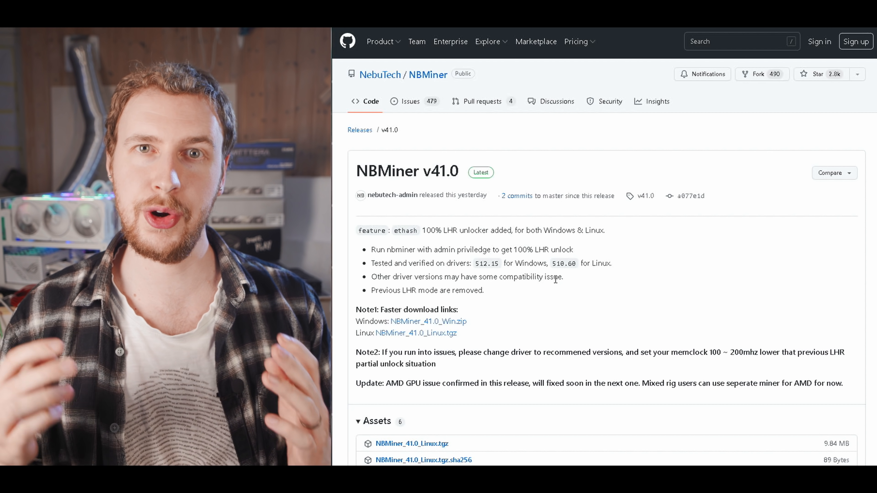
pyautogui.moveTo(618, 249)
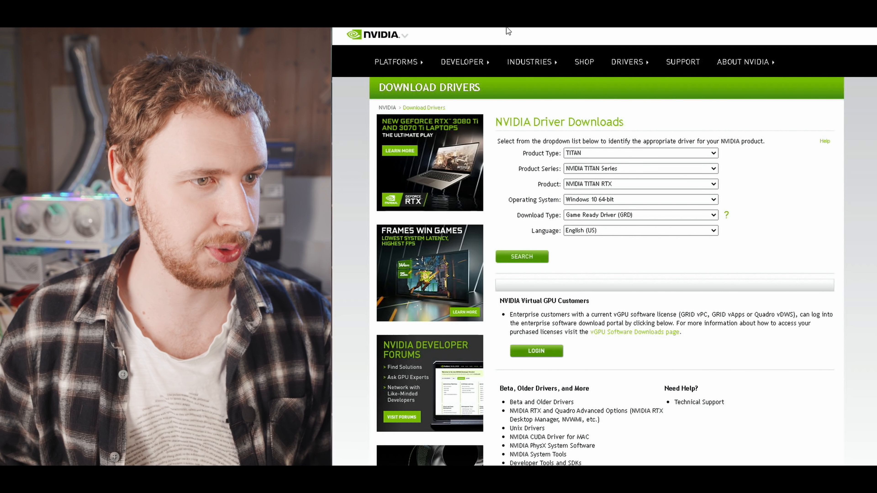
pyautogui.moveTo(792, 246)
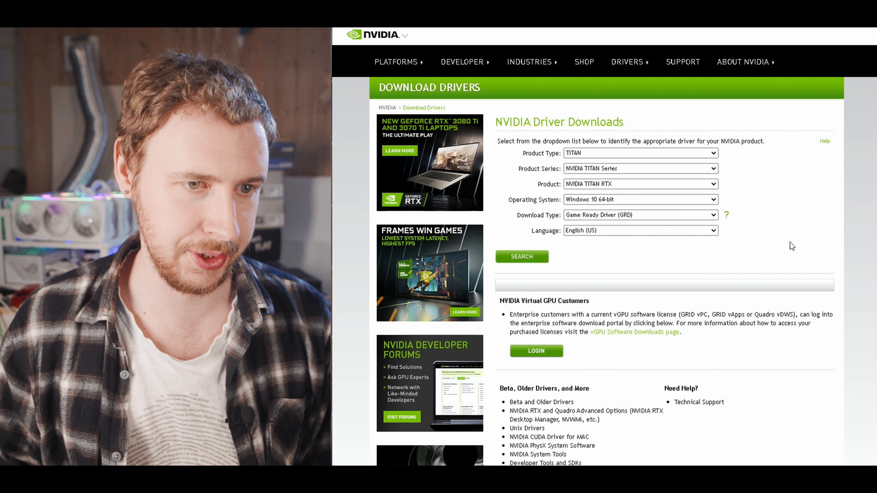
pyautogui.scroll(-3)
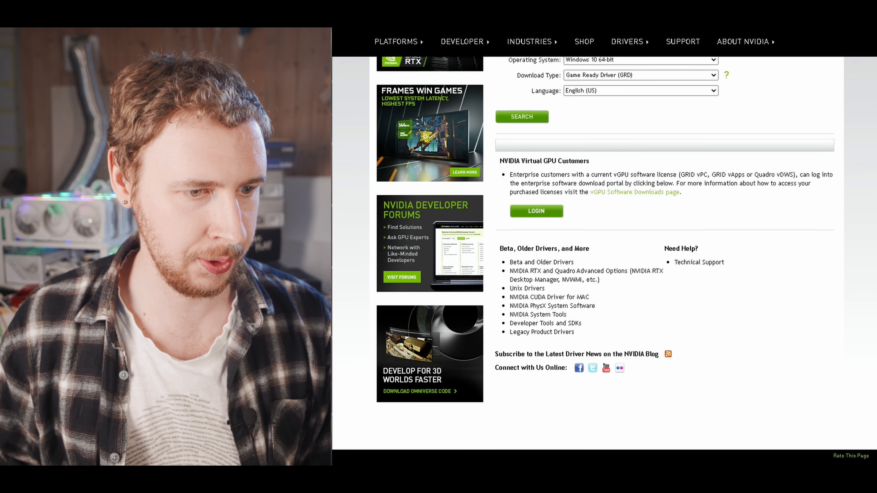
pyautogui.scroll(-3)
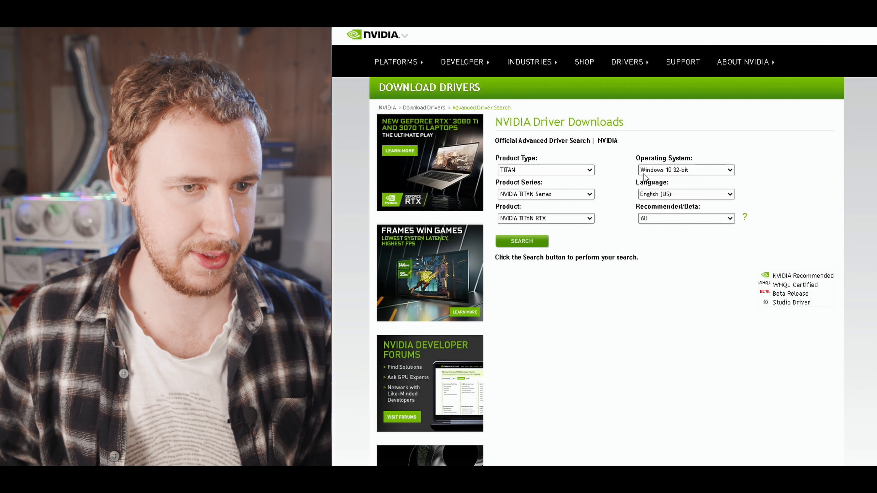
pyautogui.click(545, 170)
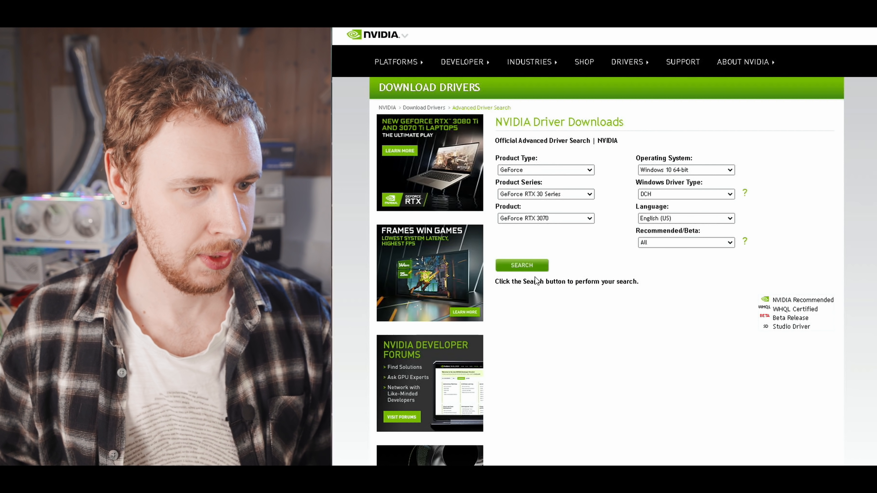
pyautogui.click(522, 265)
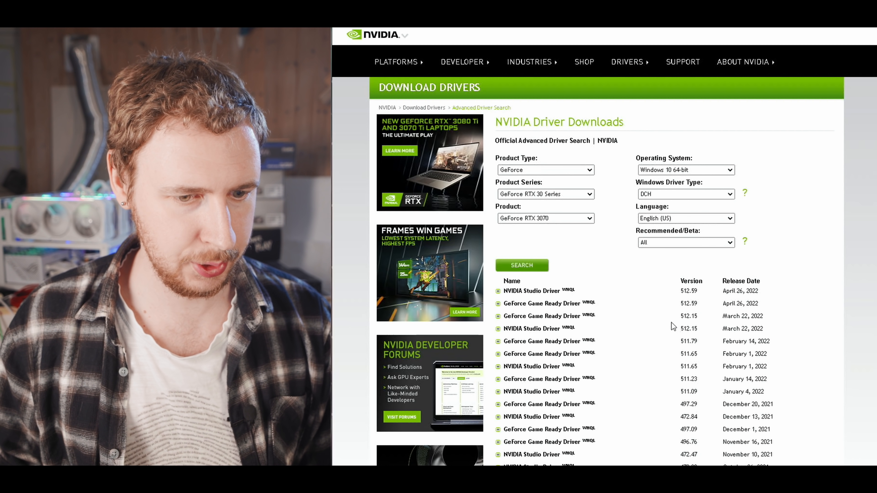
pyautogui.moveTo(595, 326)
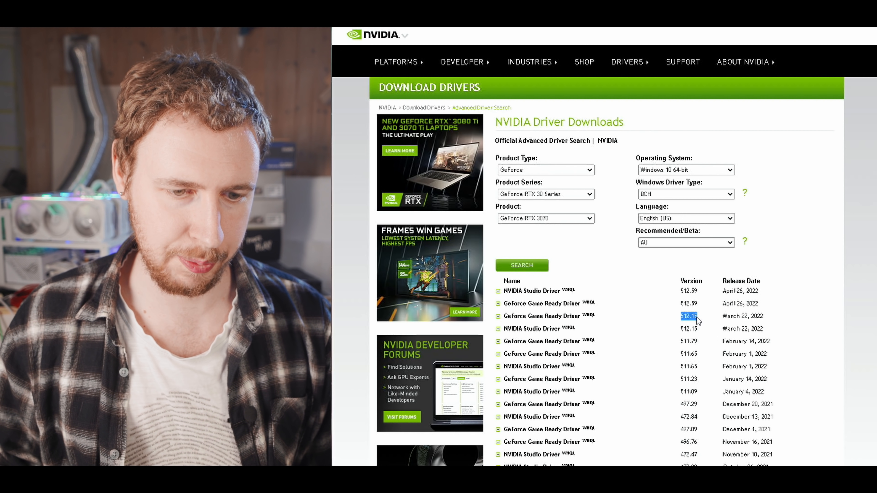
pyautogui.moveTo(668, 338)
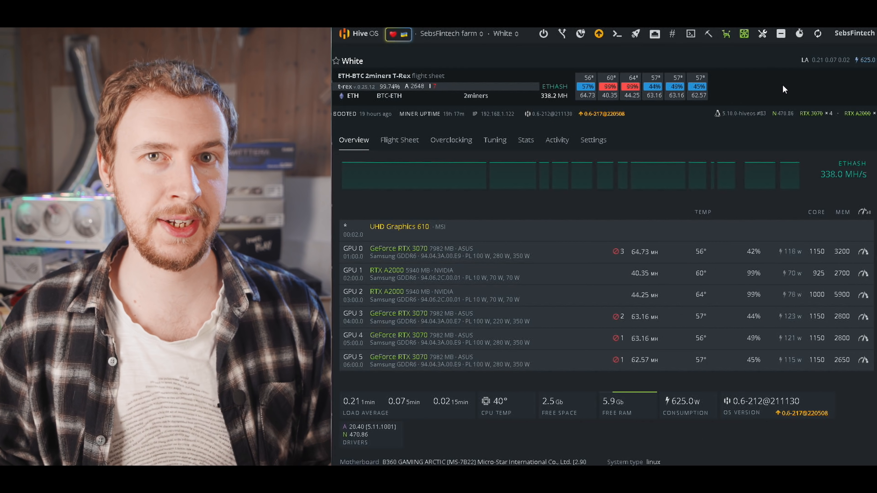
pyautogui.moveTo(599, 34)
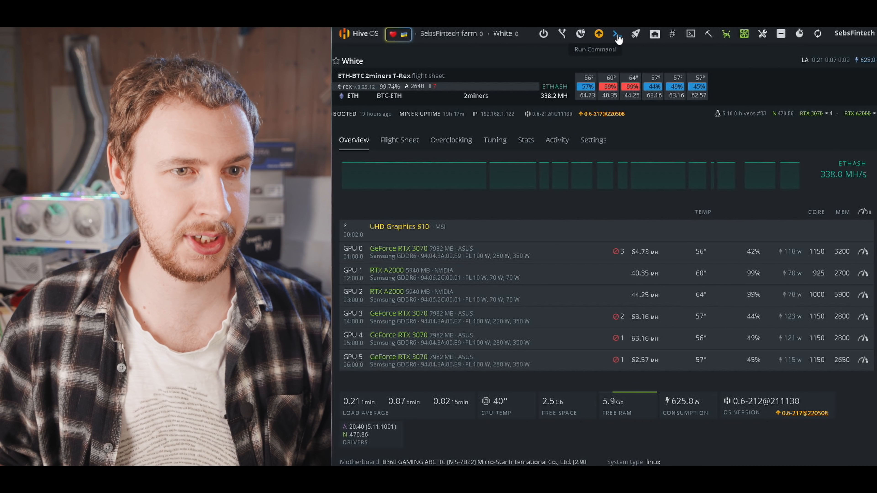
# Step: Run the command nvidia-driver-update 510.60.02 on the White rig
pyautogui.click(598, 33)
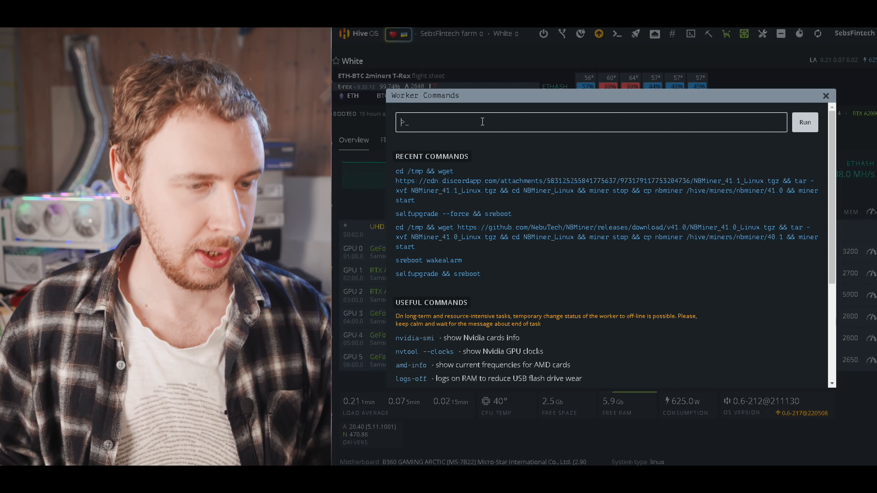
pyautogui.write('nvidia')
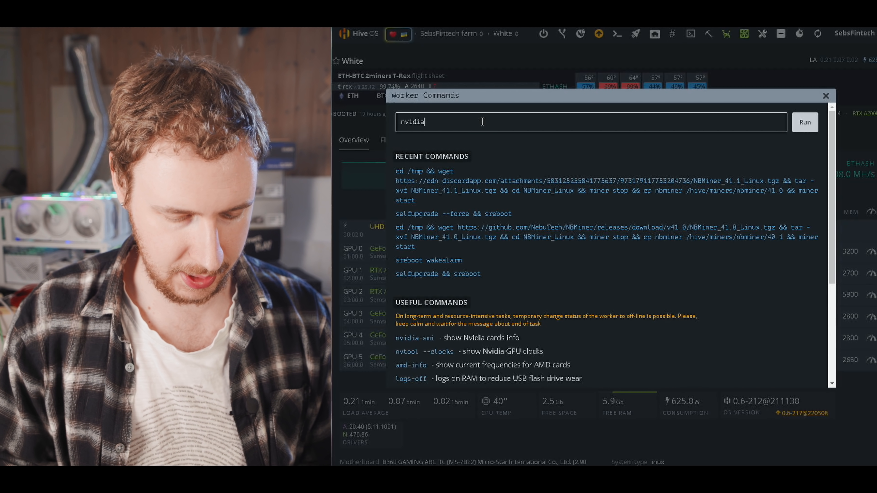
pyautogui.write('-dri')
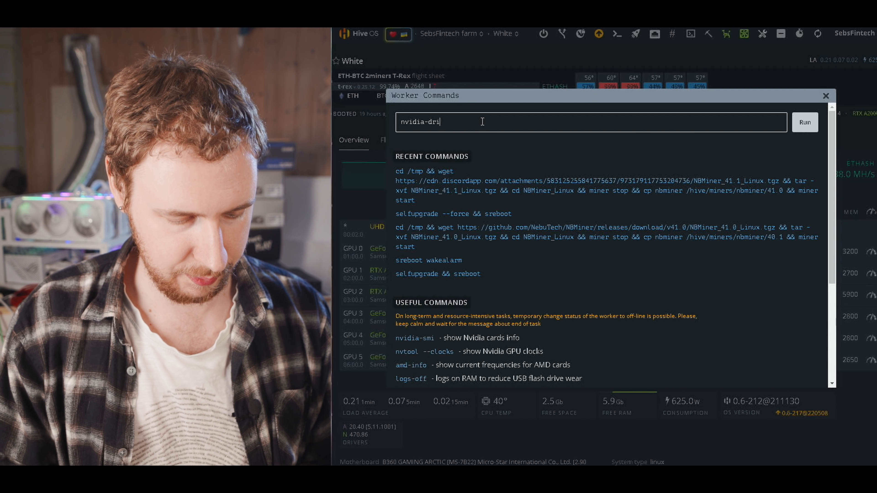
pyautogui.write('ver-update')
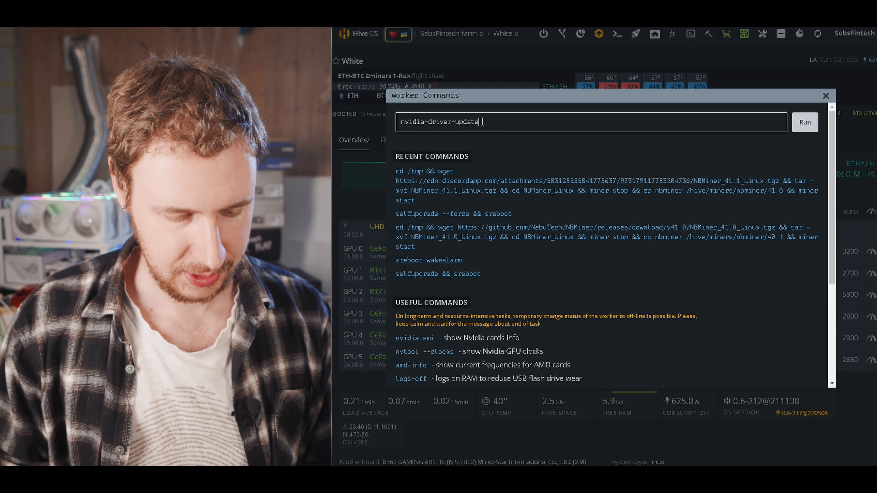
pyautogui.write('51')
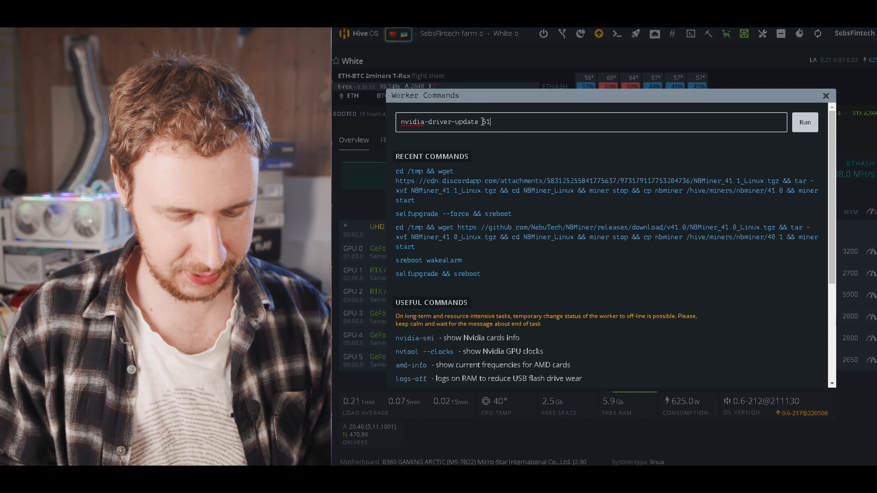
pyautogui.write('0.')
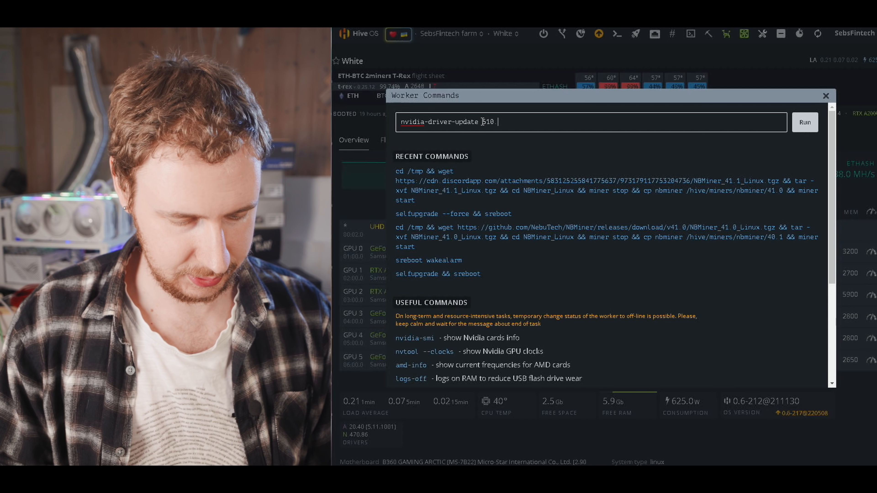
pyautogui.write('60.02')
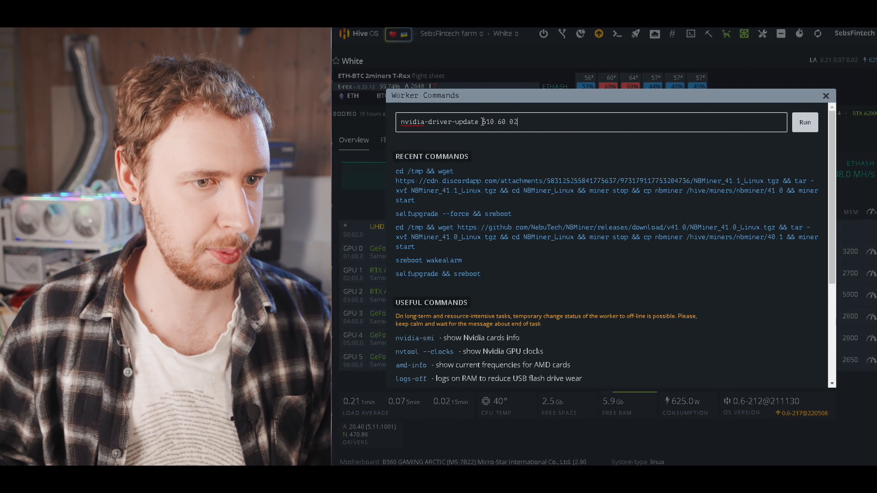
pyautogui.click(804, 122)
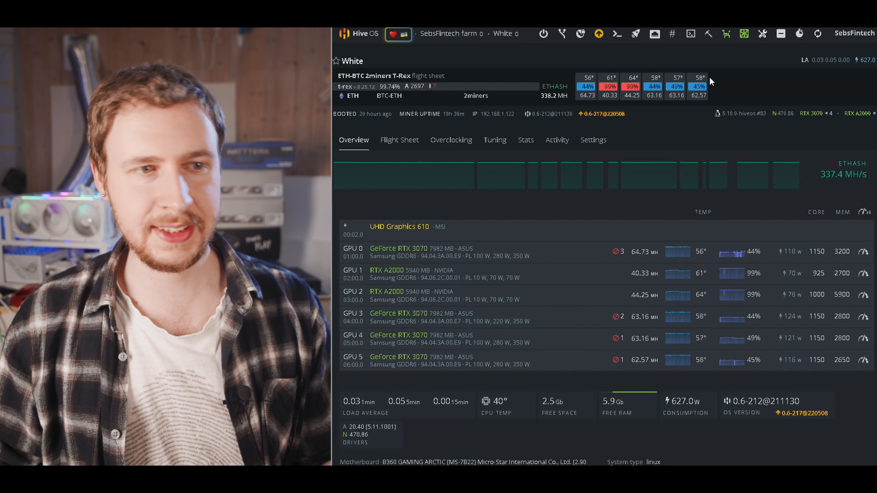
pyautogui.moveTo(450, 139)
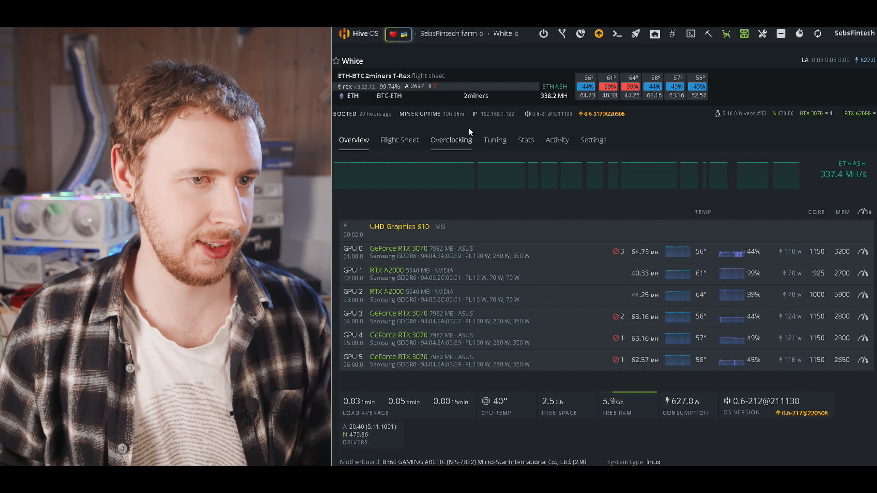
pyautogui.moveTo(496, 115)
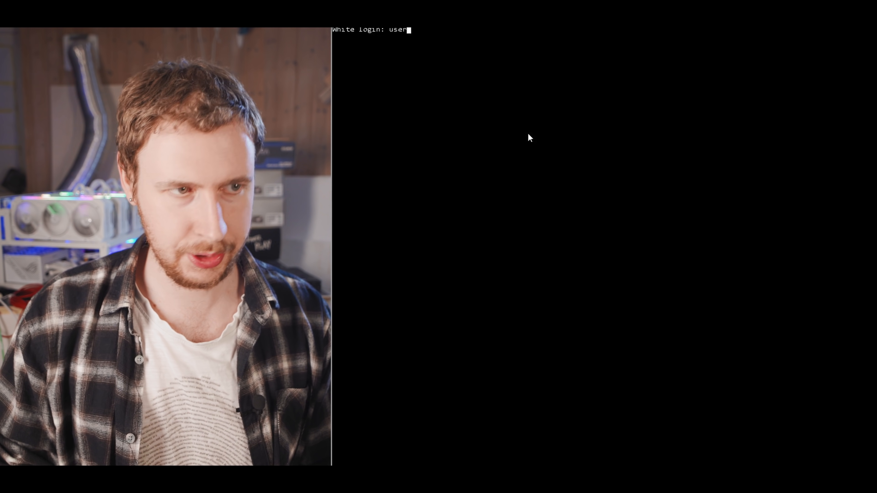
# Step: Submit the login name user at the rig's console prompt
pyautogui.press('Return')
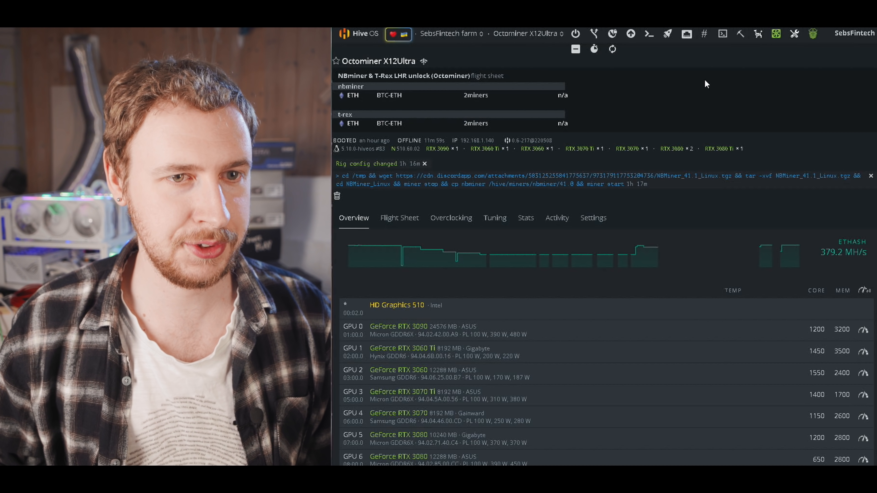
# Step: Bring up the Worker Commands dialog with its recent command list
pyautogui.click(648, 34)
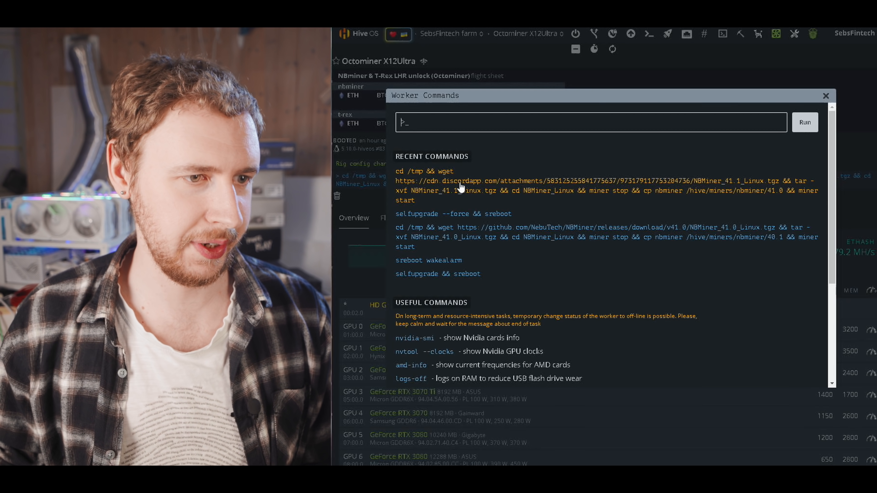
pyautogui.moveTo(494, 147)
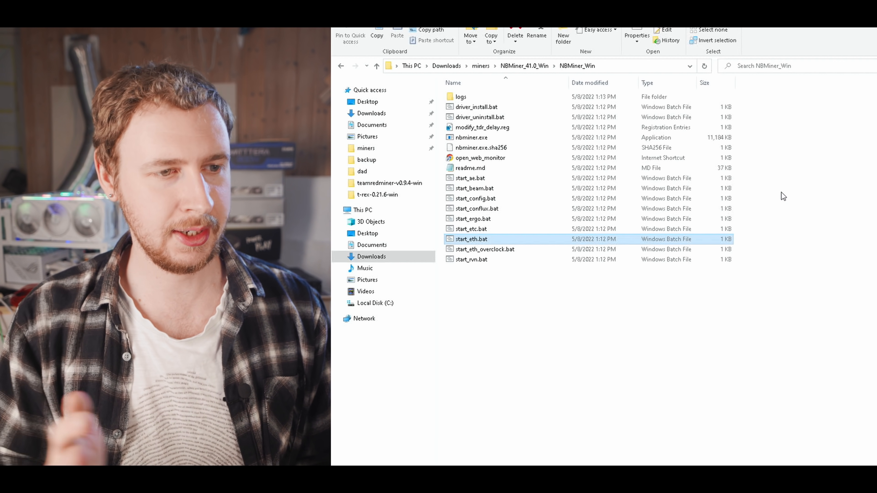
pyautogui.moveTo(470, 243)
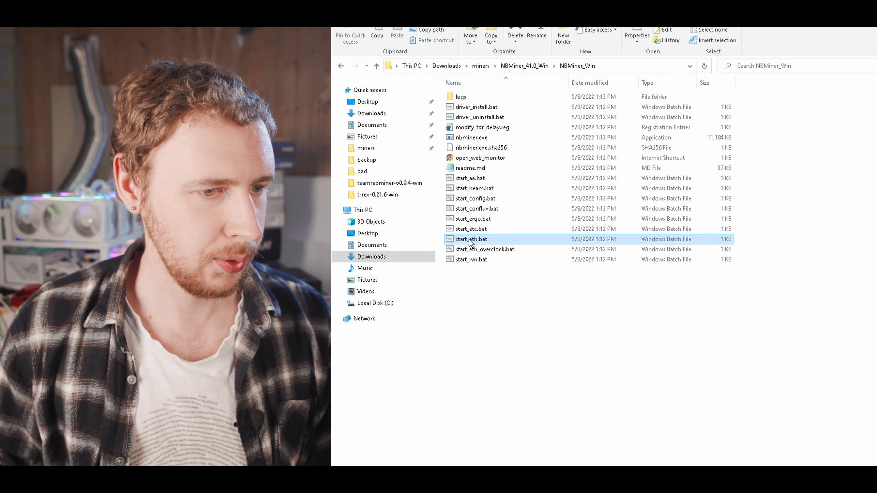
# Step: Edit NBMiner's start_eth.bat to add a --devices 0,1,3 GPU list
pyautogui.rightClick(471, 239)
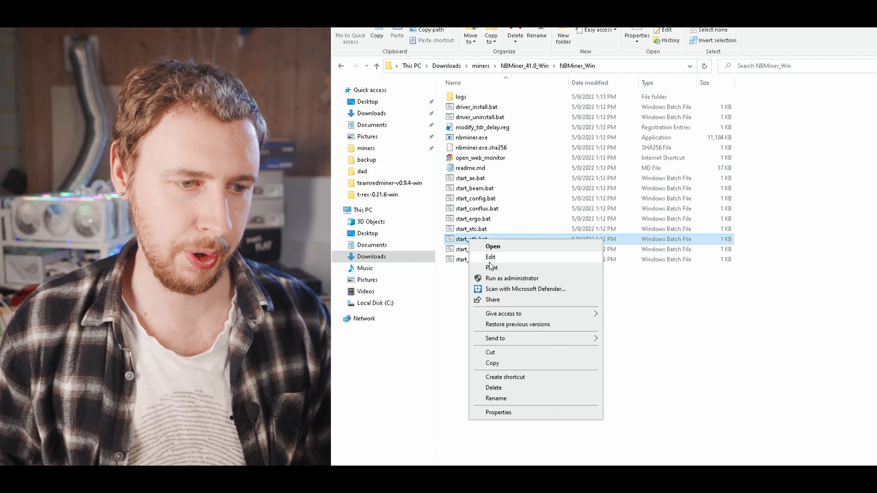
pyautogui.click(491, 257)
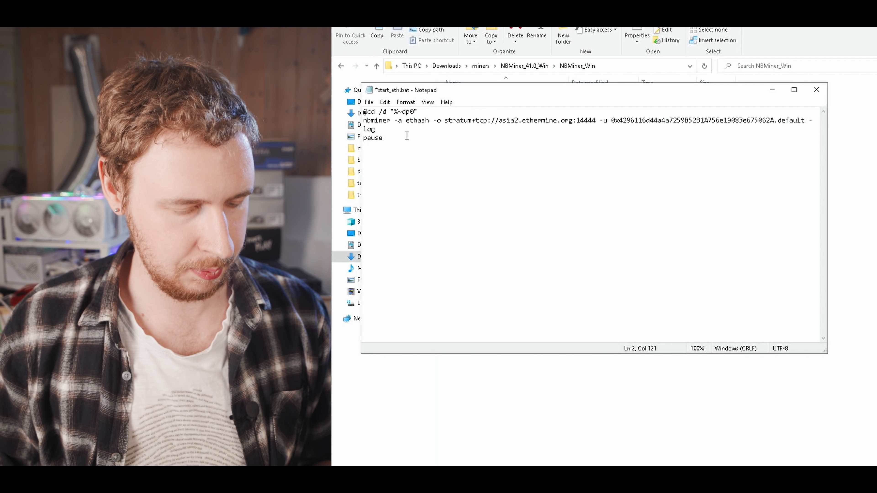
pyautogui.write('--devices')
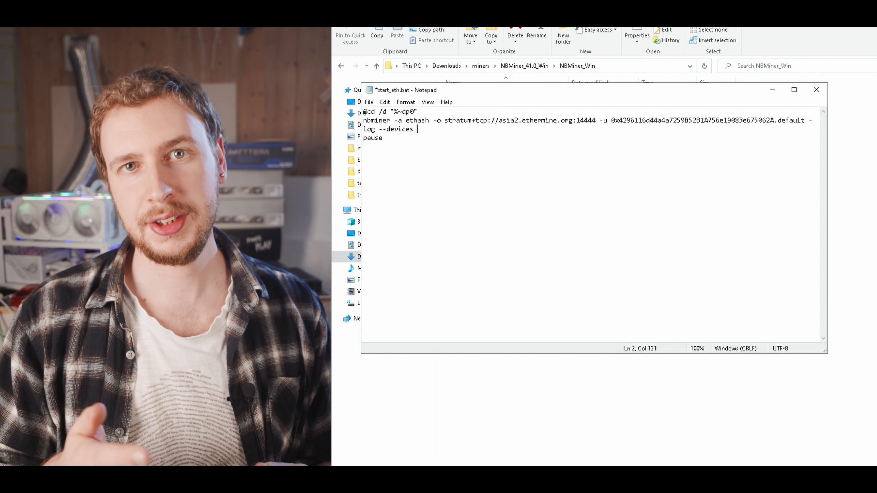
pyautogui.write('0')
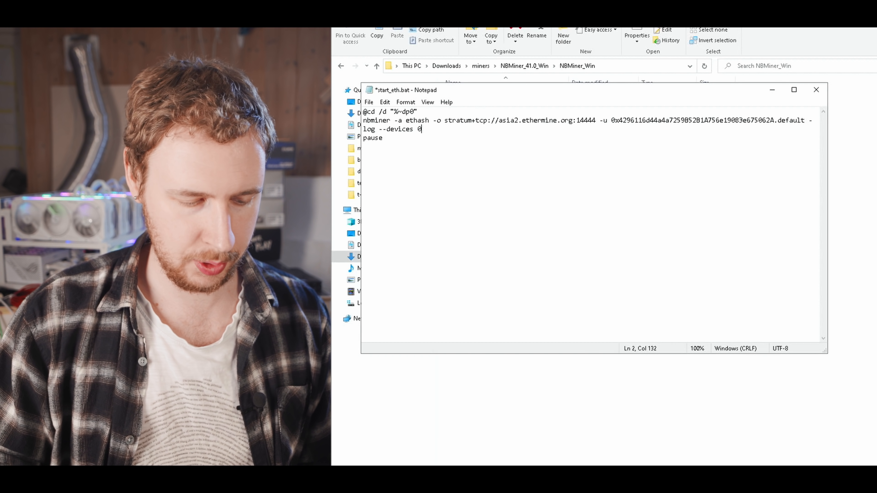
pyautogui.write(',1')
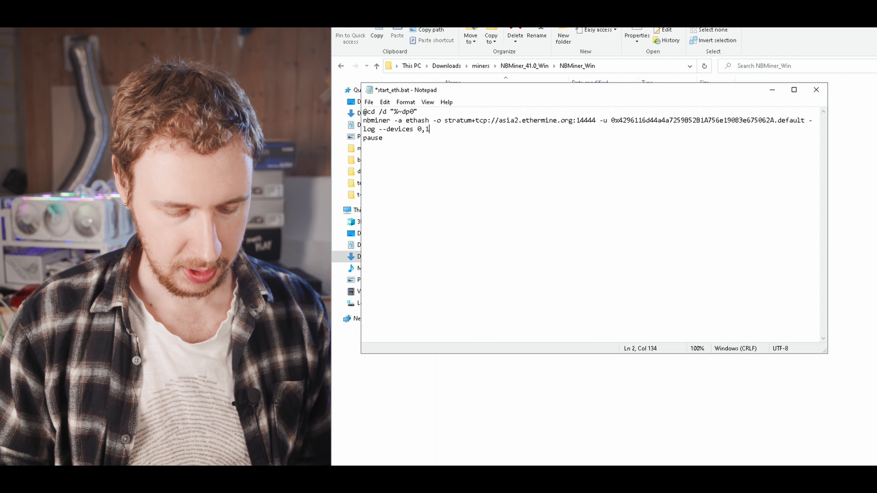
pyautogui.write(',3')
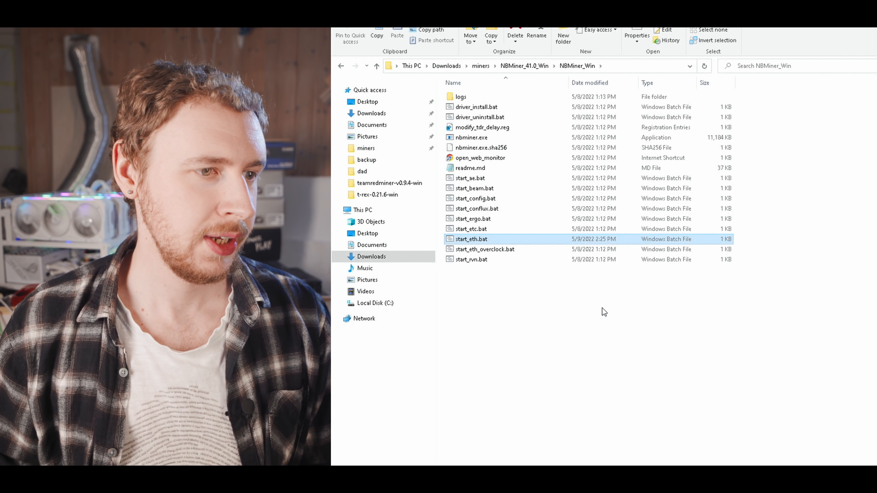
pyautogui.moveTo(522, 224)
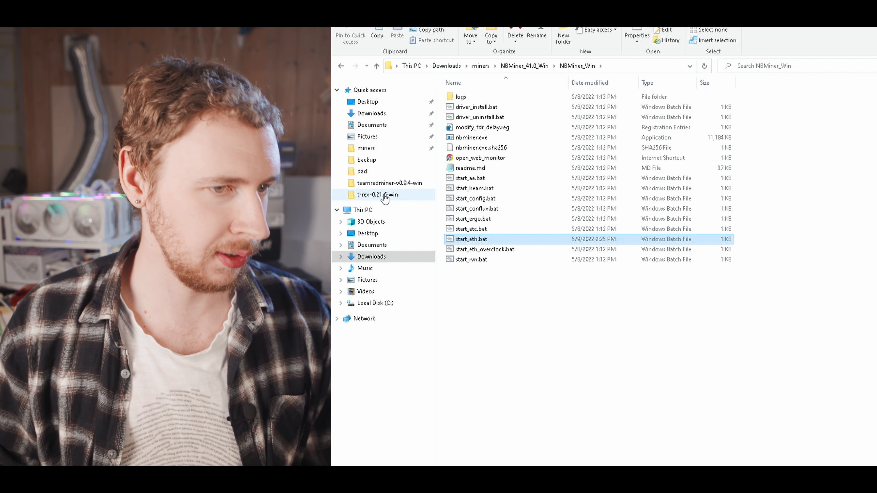
# Step: Go to the t-rex-0.21.6-win miner folder in File Explorer
pyautogui.click(378, 194)
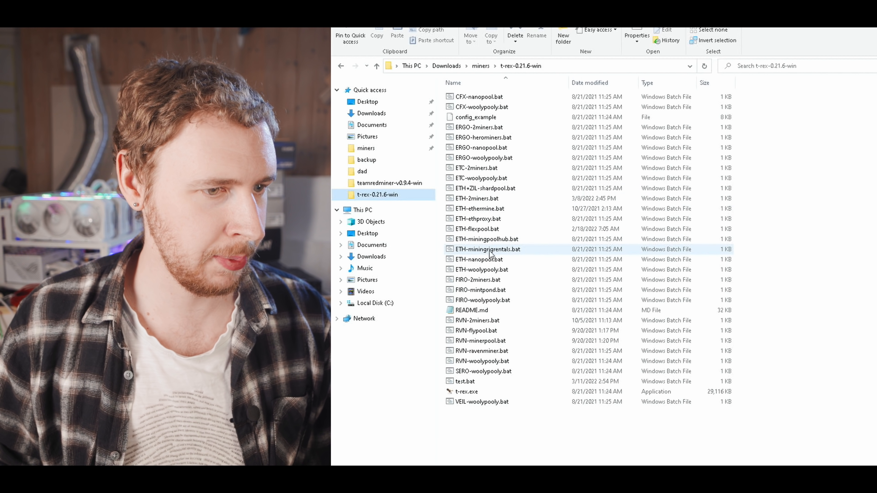
# Step: Edit T-Rex's ETH-miningpoolhub.bat to use --devices 3,5
pyautogui.rightClick(485, 239)
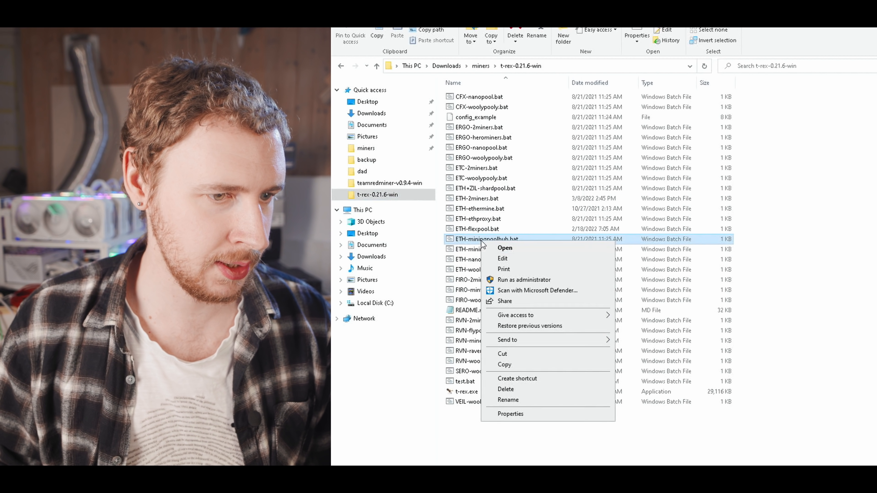
pyautogui.click(504, 248)
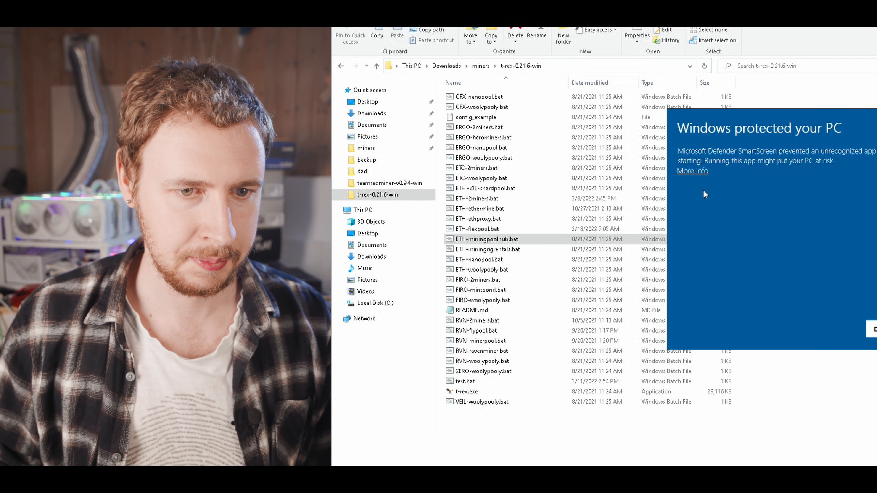
pyautogui.doubleClick(485, 239)
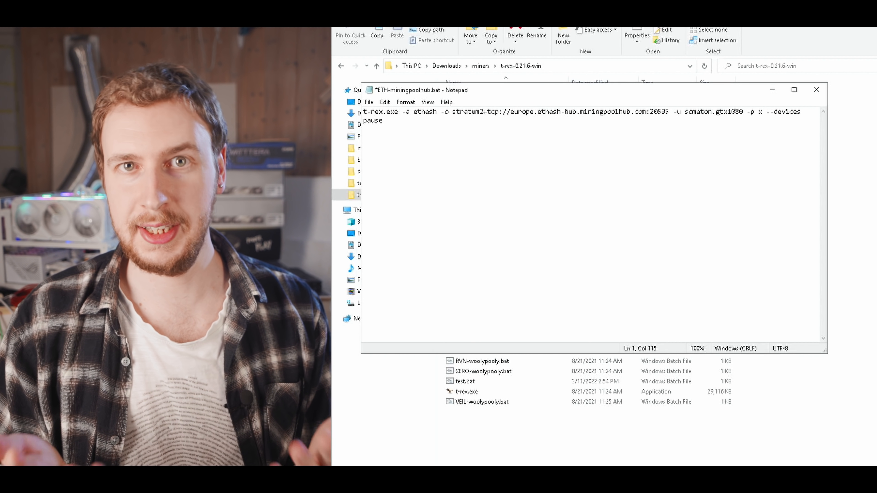
pyautogui.write('3')
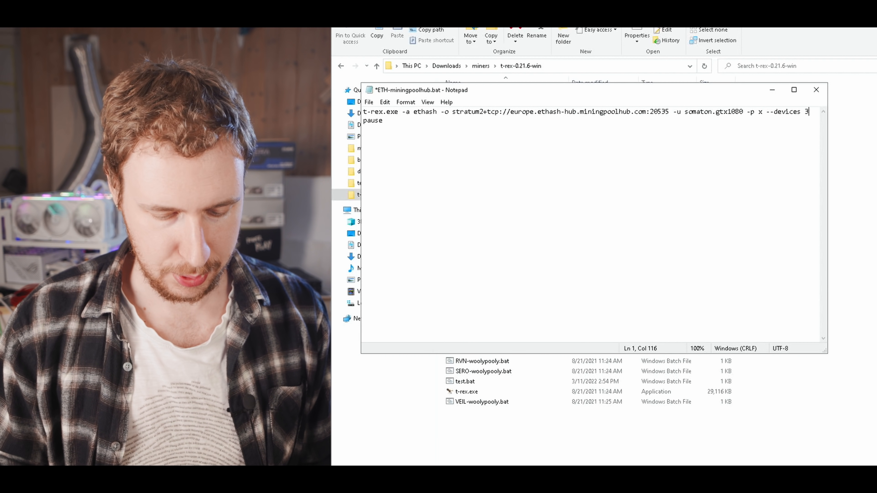
pyautogui.write(',5')
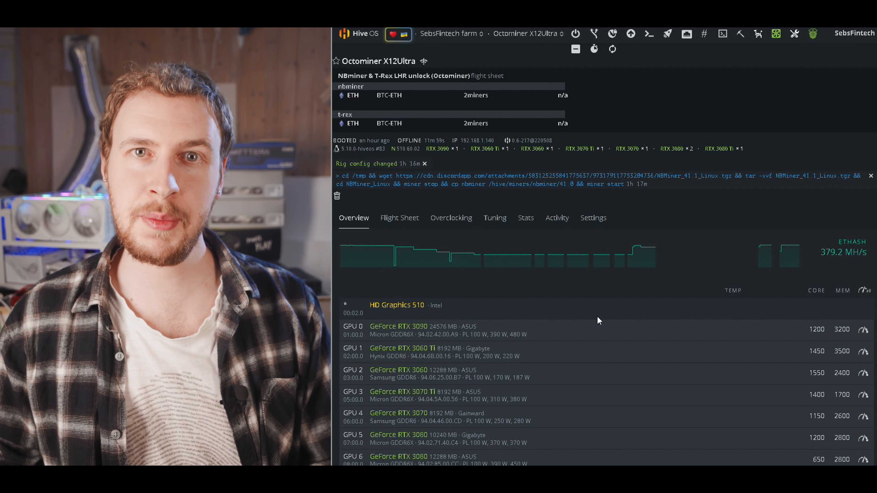
pyautogui.moveTo(399, 217)
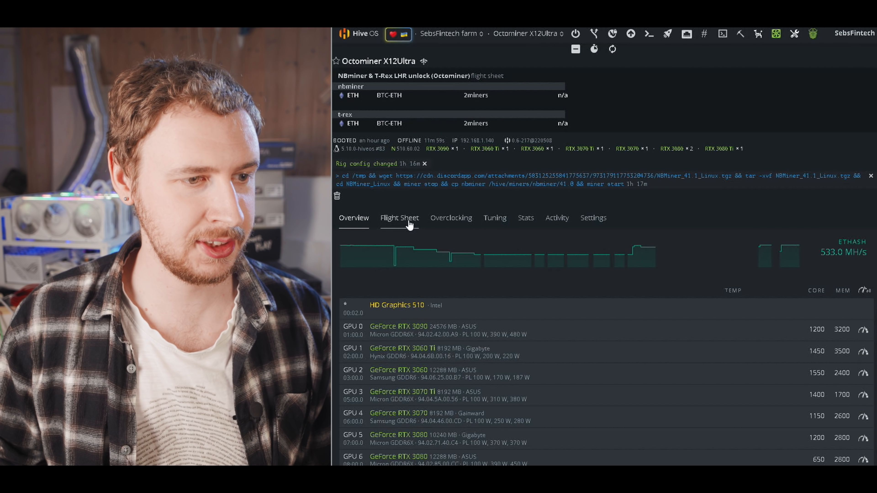
# Step: Go to the farm's Flight Sheets page with the Add New Flight Sheet form
pyautogui.click(399, 219)
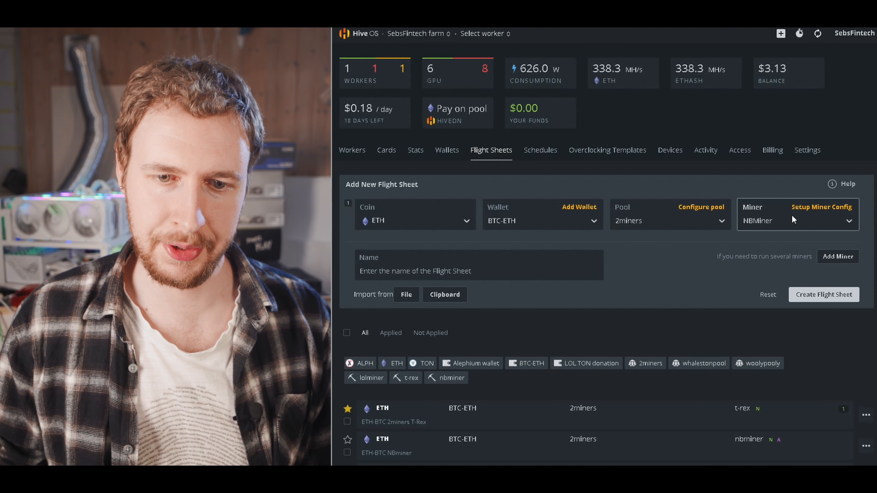
# Step: Add "devices": "0,1,3,4" to NBMiner's extra config arguments
pyautogui.click(821, 207)
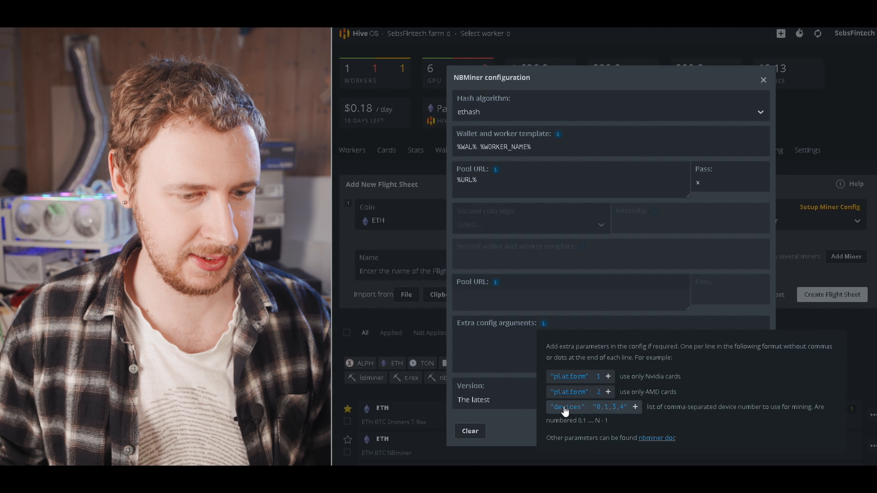
pyautogui.click(634, 407)
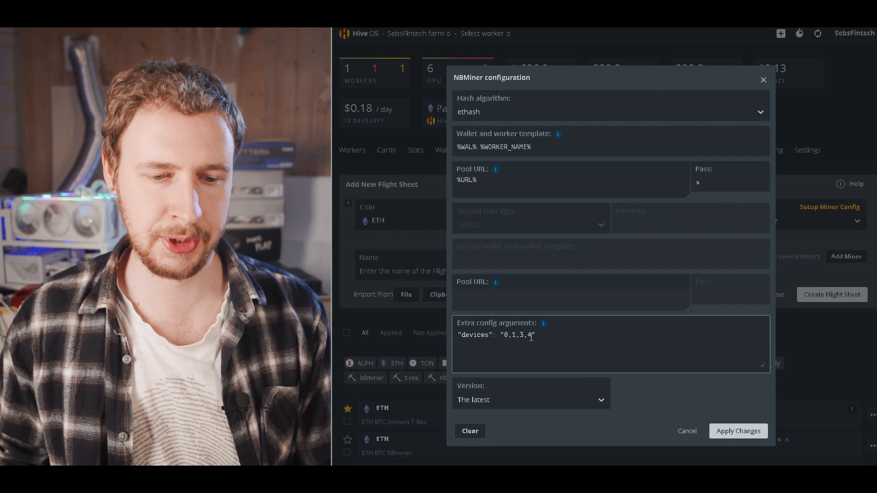
pyautogui.click(737, 431)
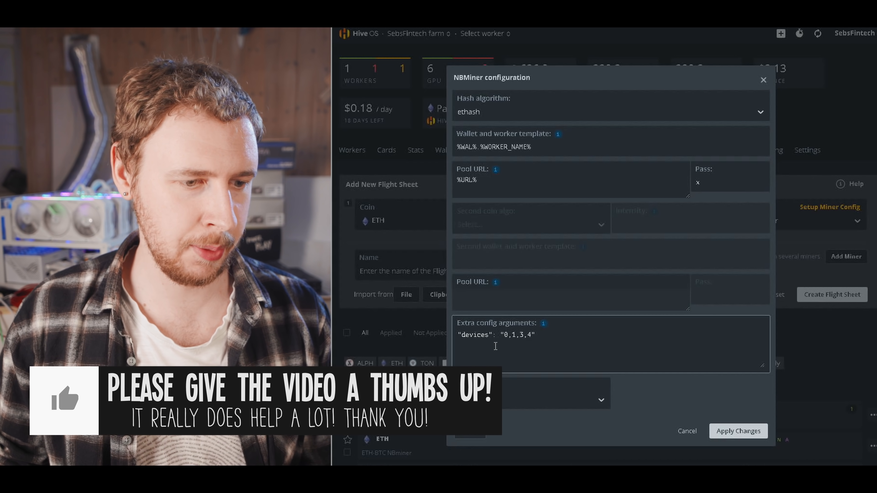
pyautogui.doubleClick(516, 334)
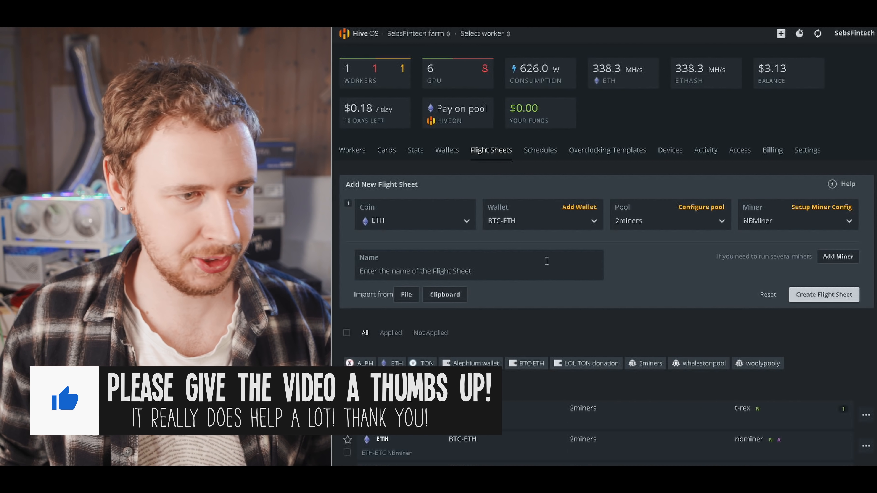
pyautogui.moveTo(839, 257)
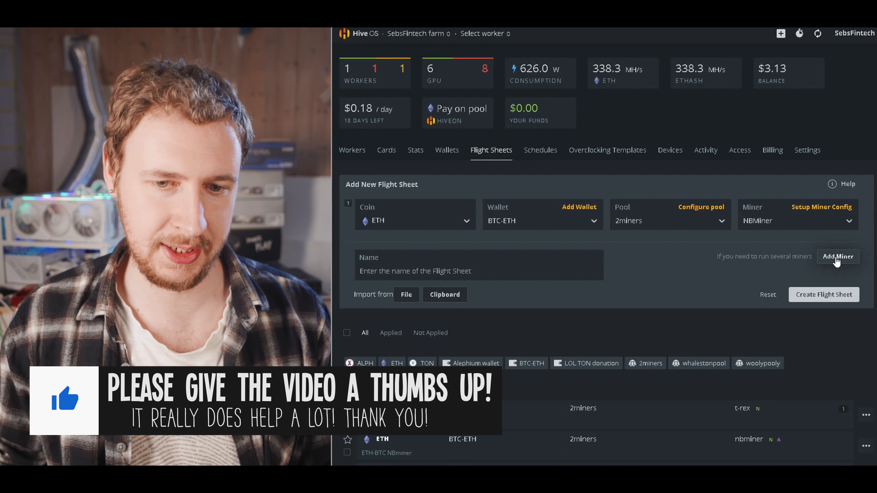
# Step: Add a second ETH miner row using T-Rex Miner
pyautogui.click(837, 257)
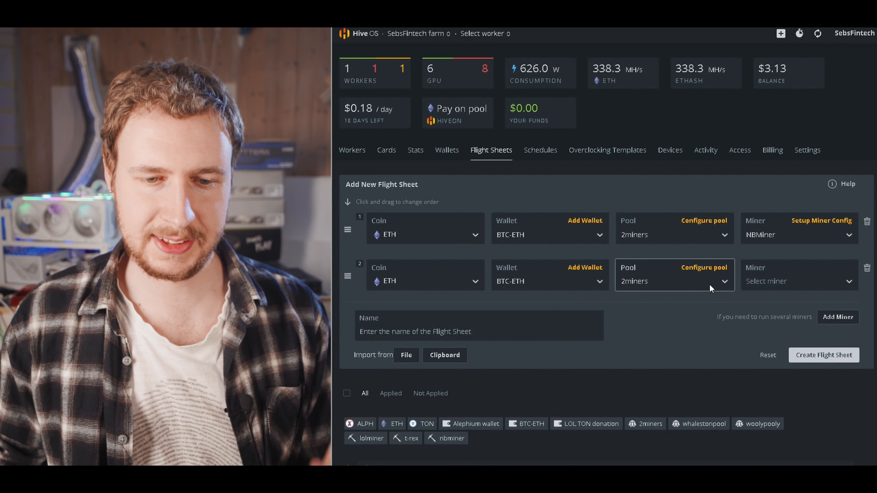
pyautogui.click(794, 281)
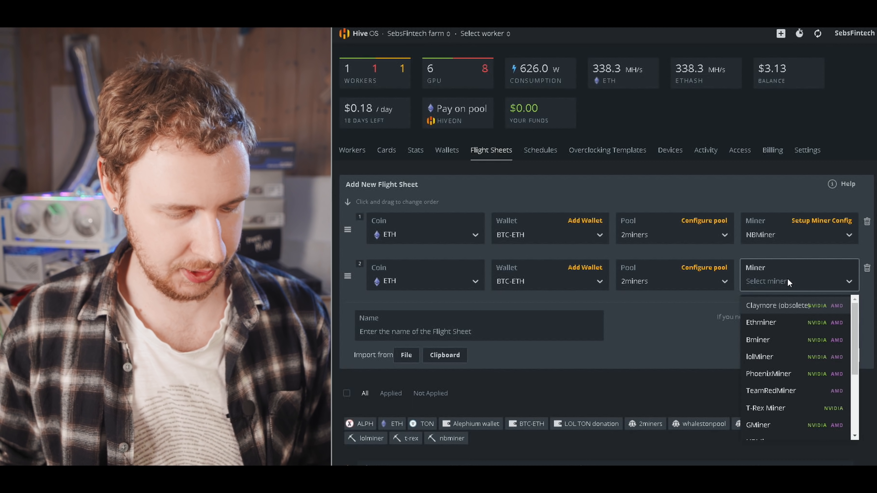
pyautogui.write('t')
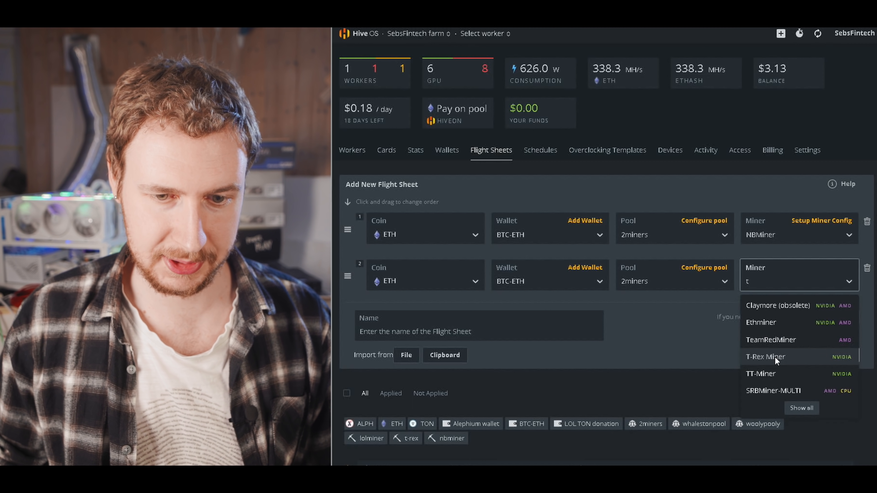
pyautogui.click(765, 356)
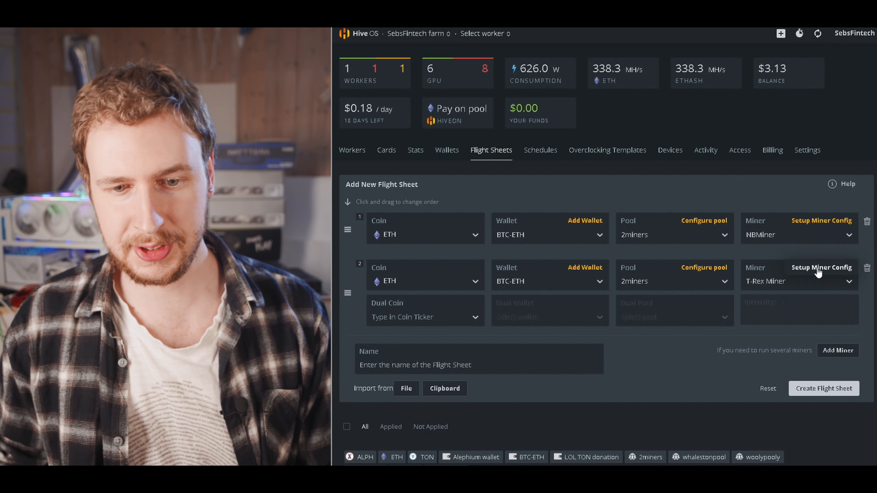
pyautogui.click(821, 267)
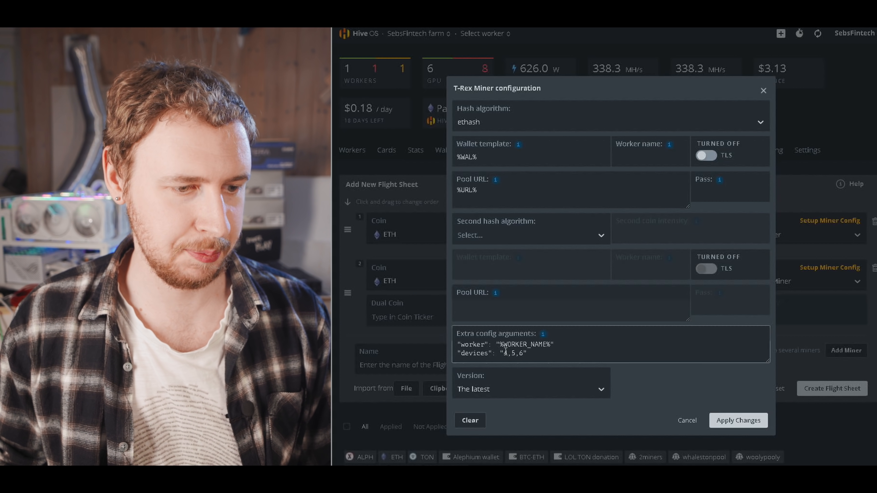
# Step: Set T-Rex "devices" to "4,5,6" and worker name 'non-thr cards'
pyautogui.doubleClick(513, 353)
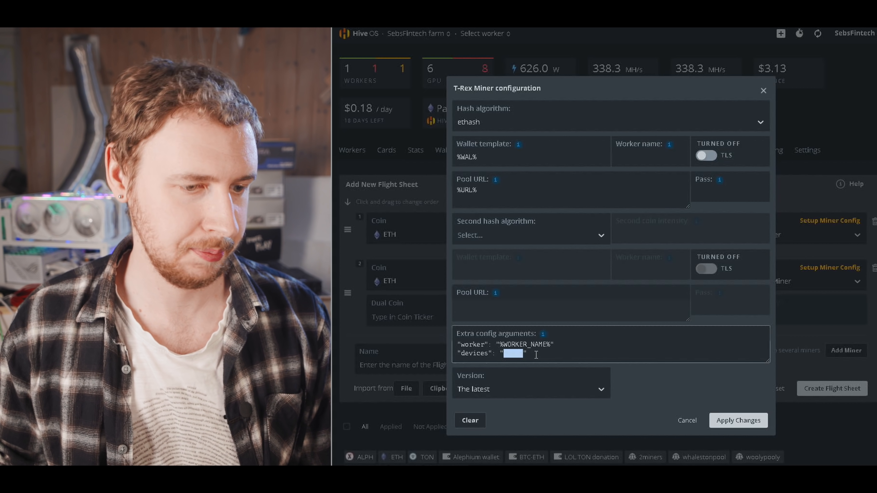
pyautogui.write('4,5,6')
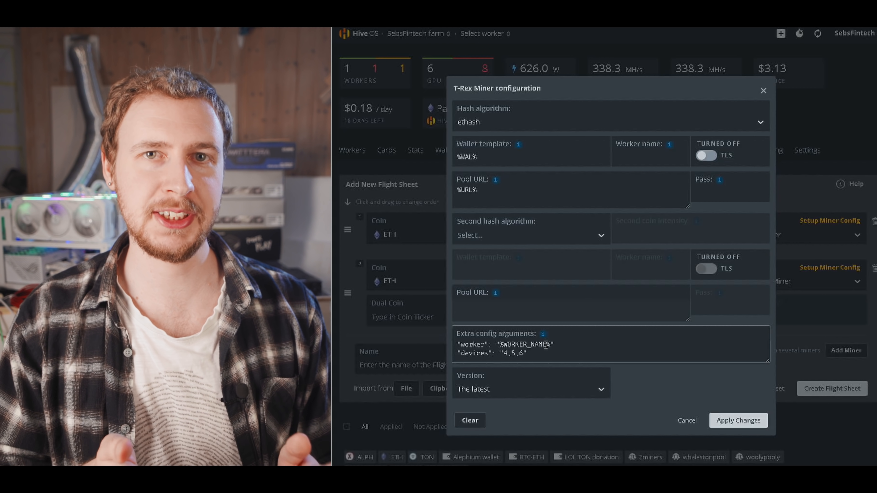
pyautogui.click(515, 195)
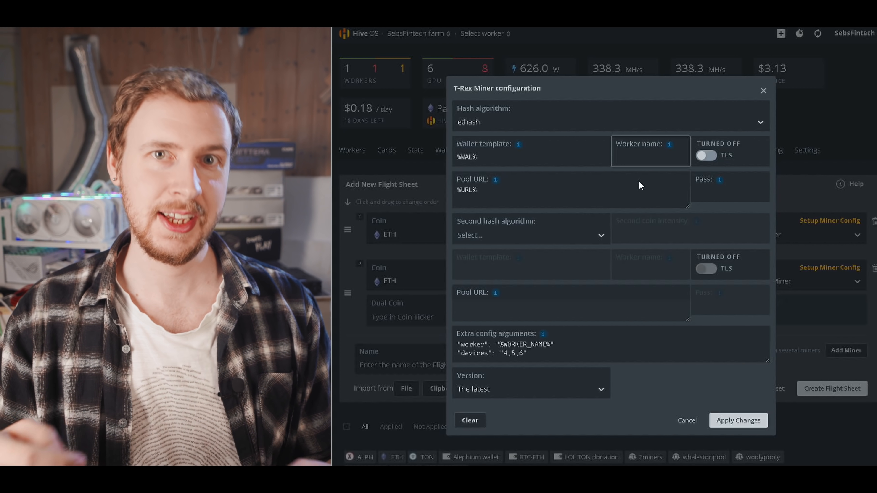
pyautogui.click(650, 157)
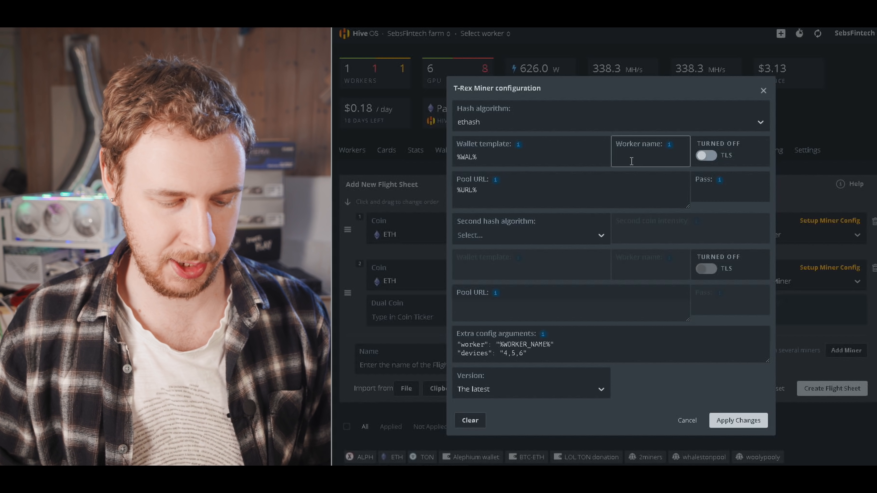
pyautogui.write('non')
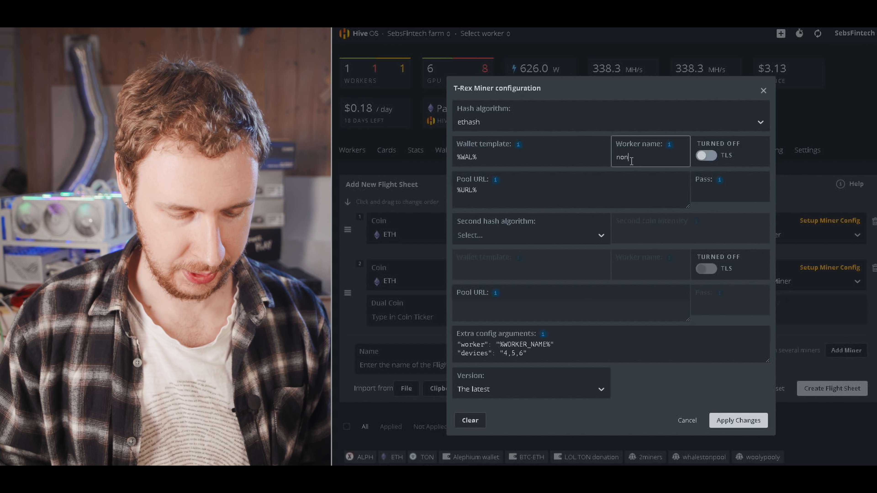
pyautogui.write('-thr cards')
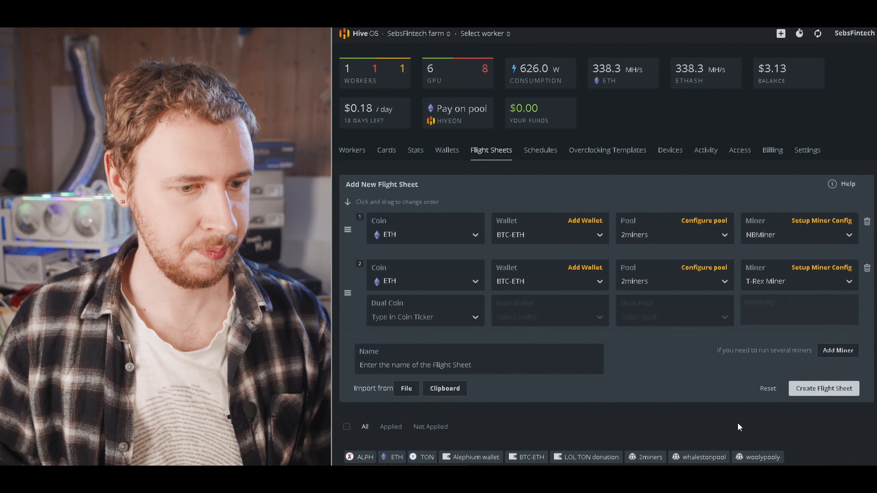
pyautogui.moveTo(689, 368)
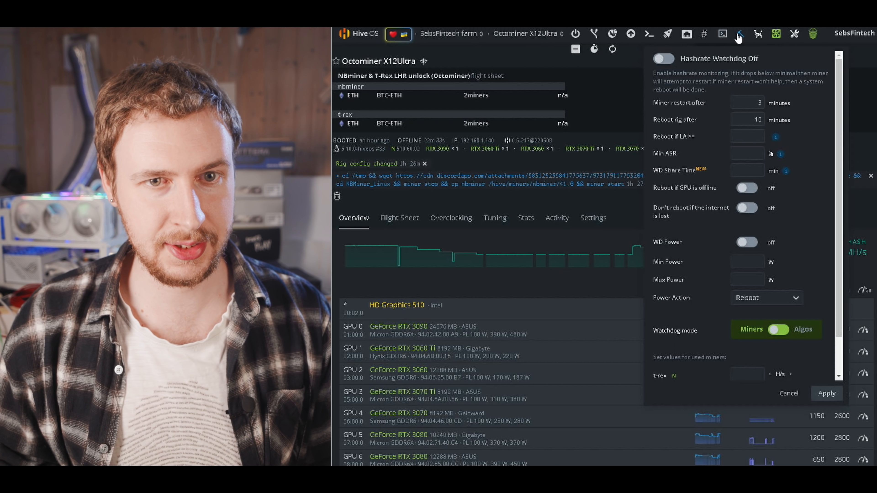
pyautogui.moveTo(758, 34)
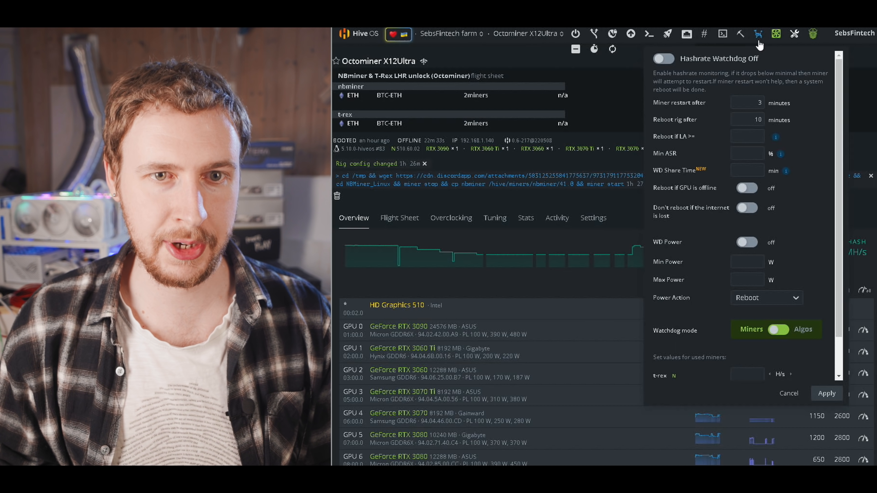
pyautogui.moveTo(761, 46)
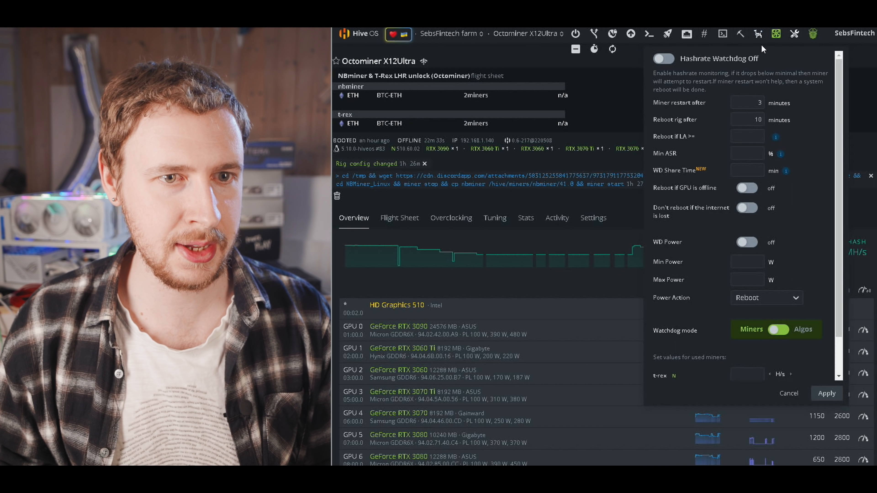
# Step: Enable the Hashrate Watchdog with a 50 MH/s minimum for nbminer
pyautogui.click(663, 58)
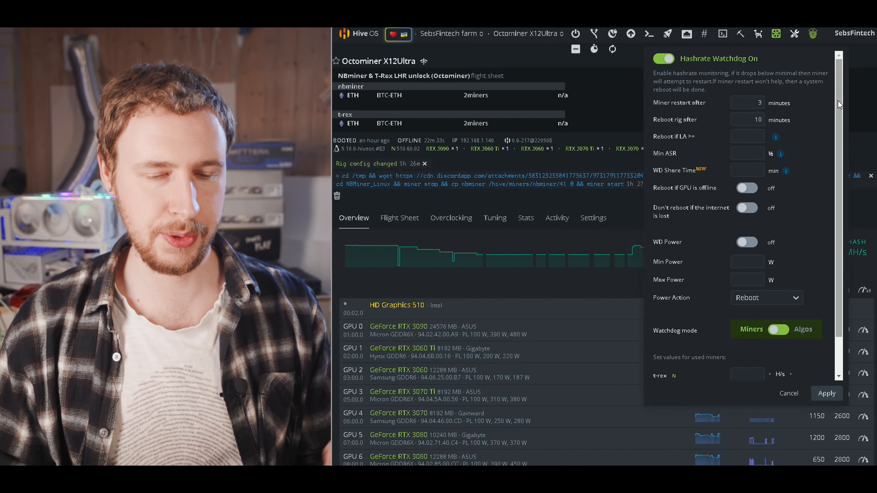
pyautogui.scroll(-3)
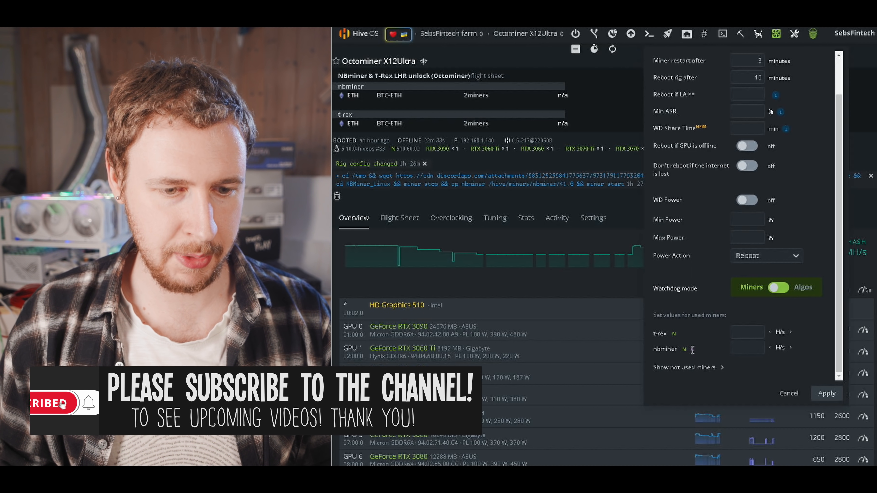
pyautogui.write('A')
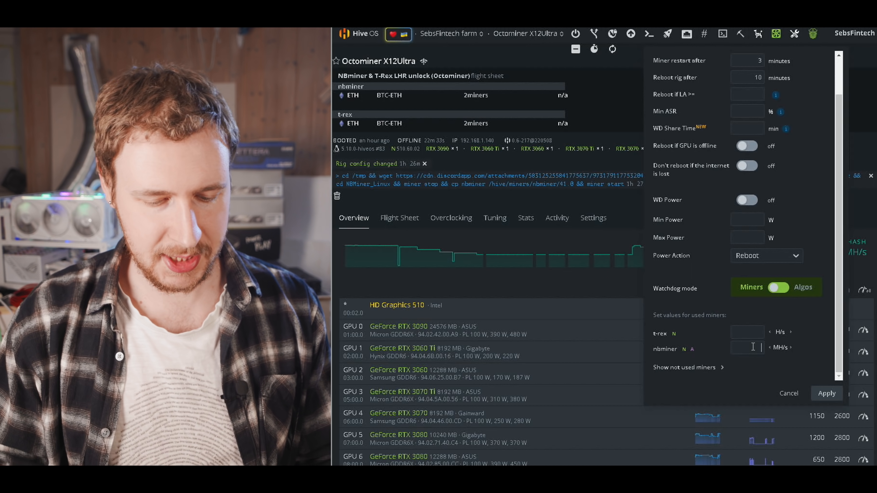
pyautogui.write('50')
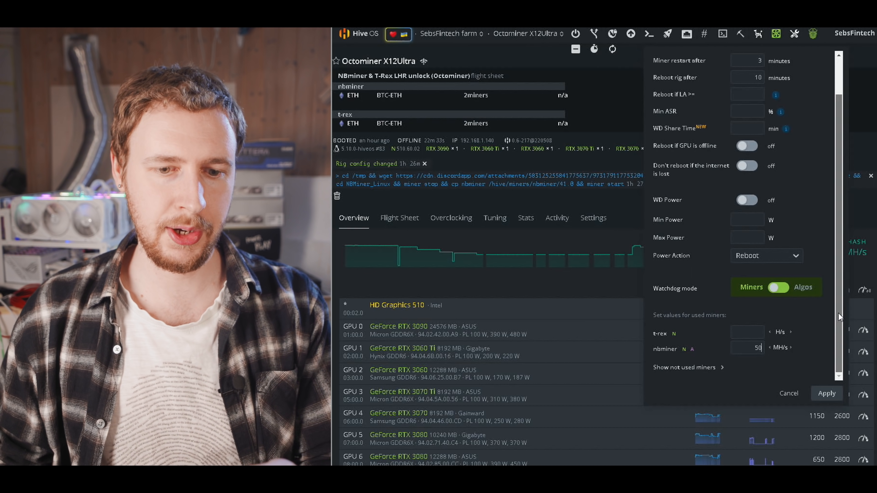
pyautogui.scroll(3)
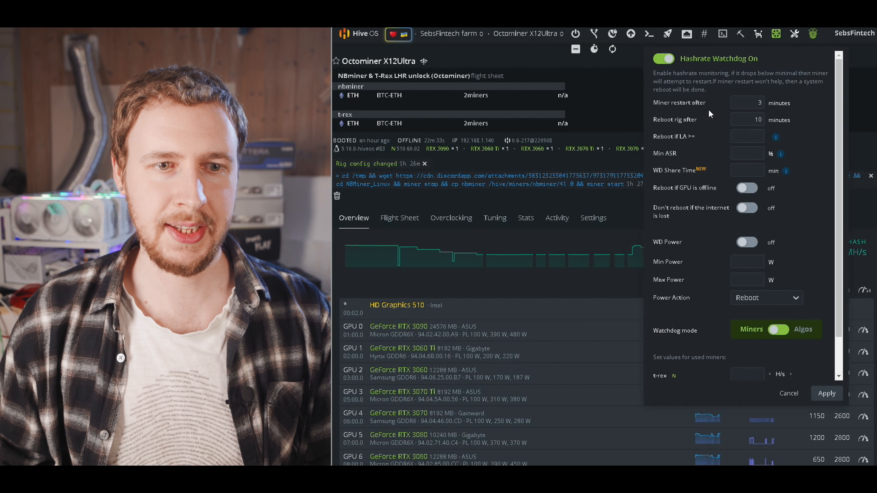